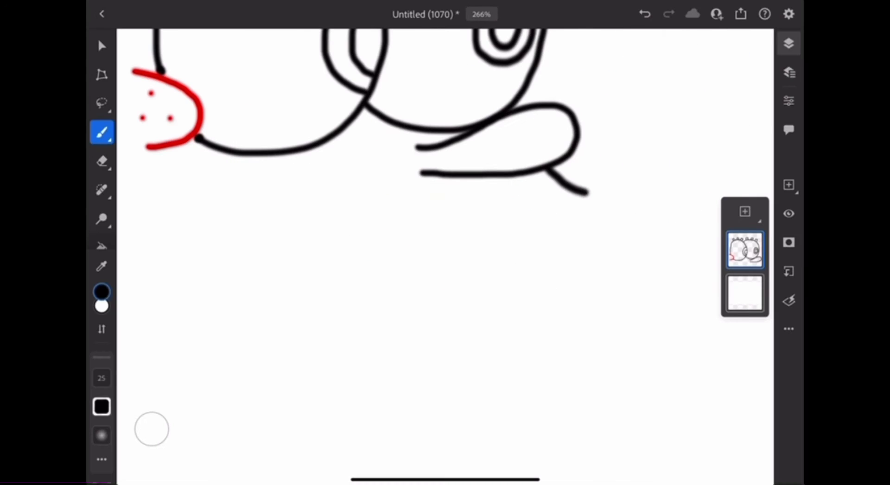
Step: Scale and rotate the head sketch to fit the page, then continue the line art with the brush
left_click(102, 74)
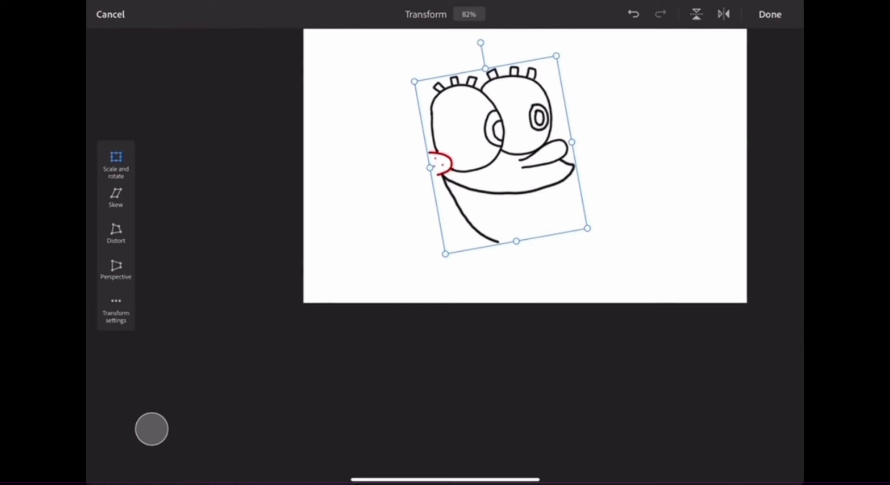
left_click(770, 14)
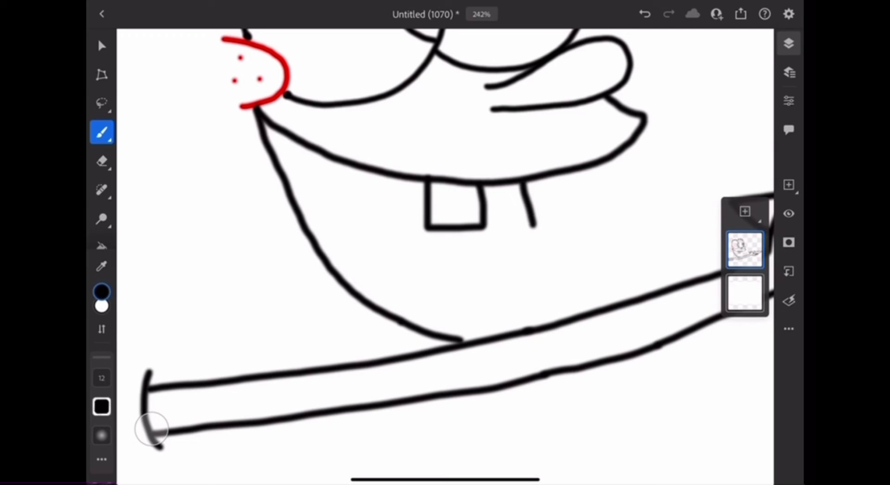
left_click(102, 161)
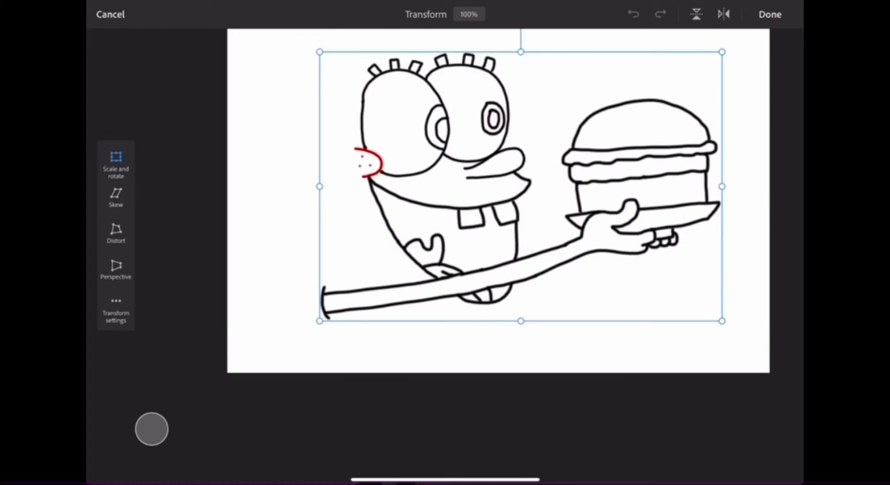
Step: Confirm the sketch placement and draw the body outline and sailor hat with teal brim and anchor
left_click(770, 14)
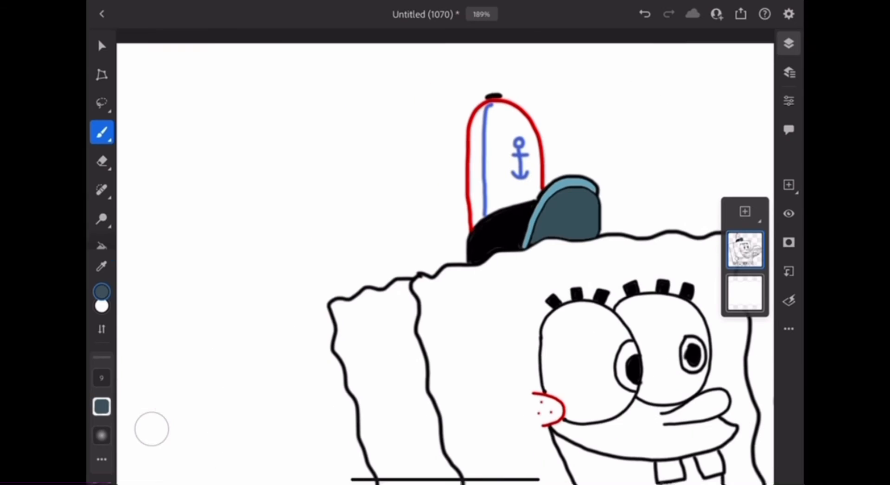
left_click(101, 291)
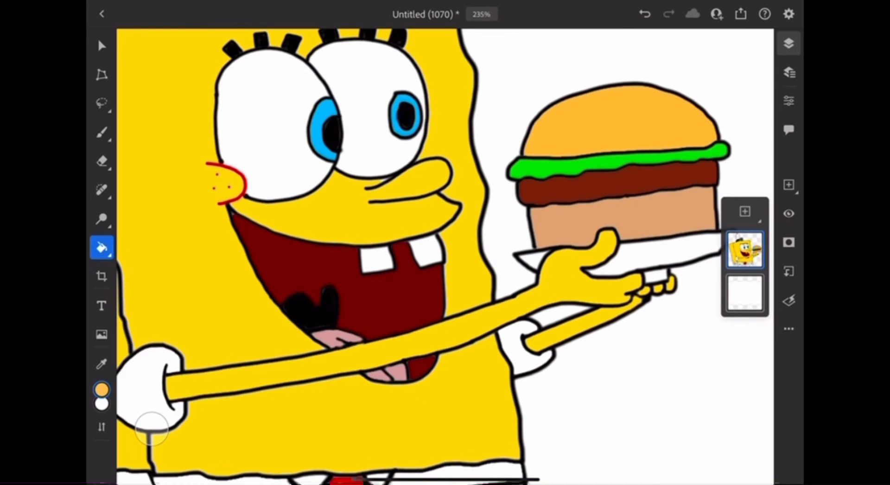
Step: Fill body yellow, eyes blue, mouth red and burger colours, then duplicate the olive sponge spot
left_click(101, 291)
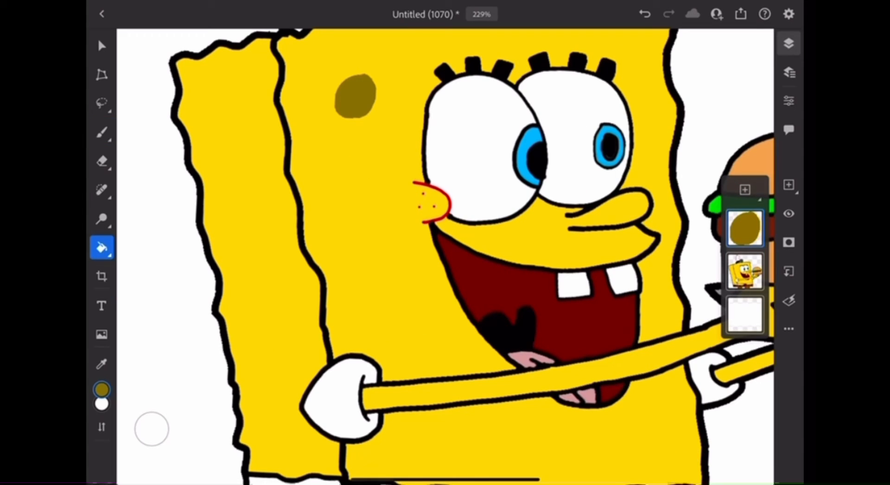
left_click(102, 45)
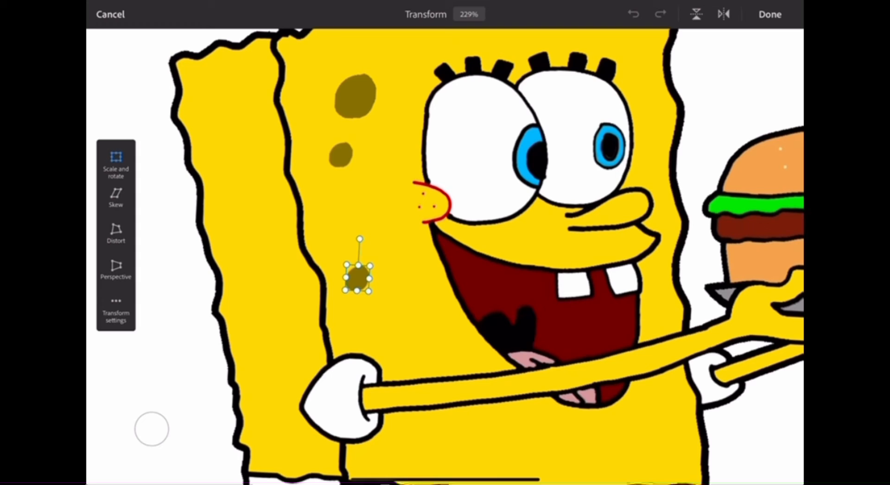
Step: Place duplicated olive spots across the body and merge the spot layers into the character layer
left_click(770, 14)
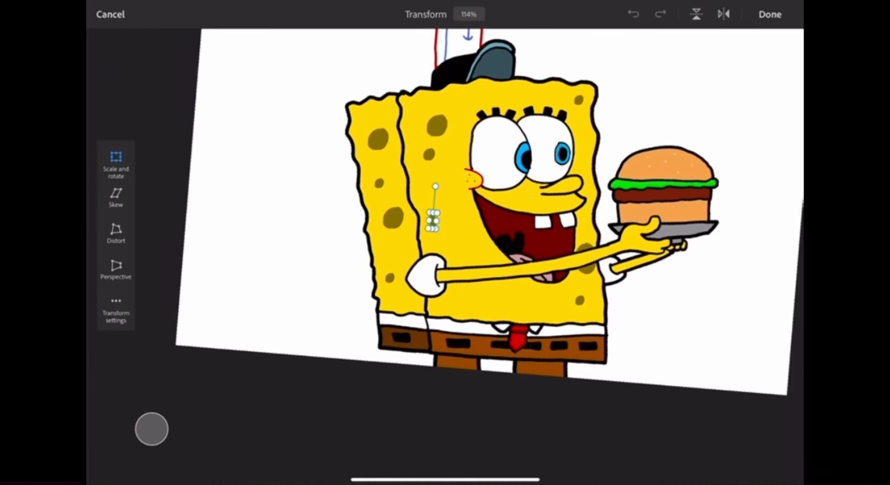
left_click(770, 14)
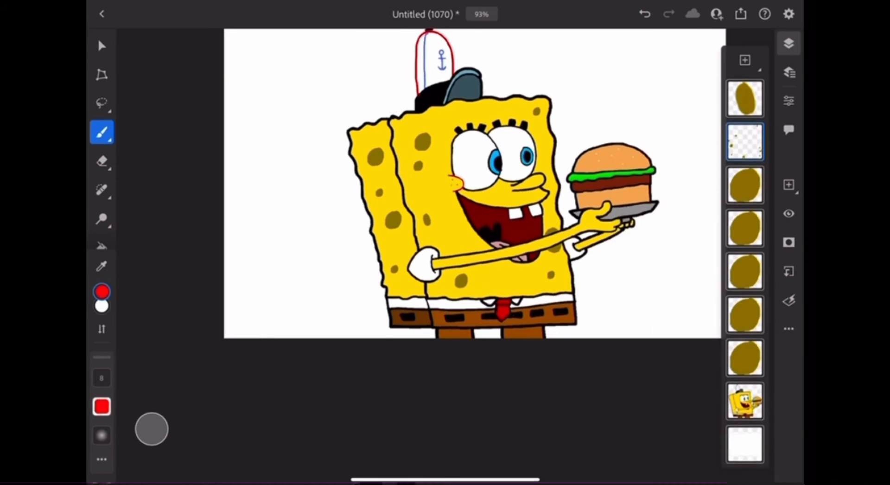
scroll("down", 3)
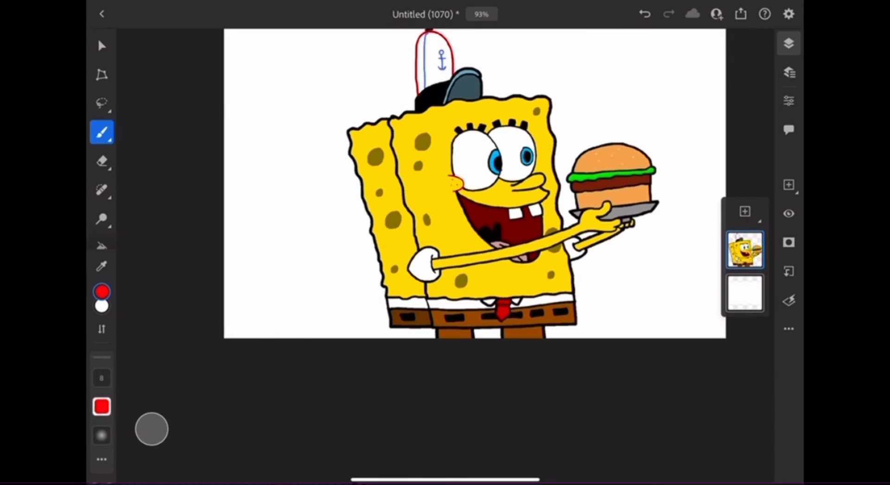
Step: Resize the whole coloured character on the page and confirm
left_click(102, 75)
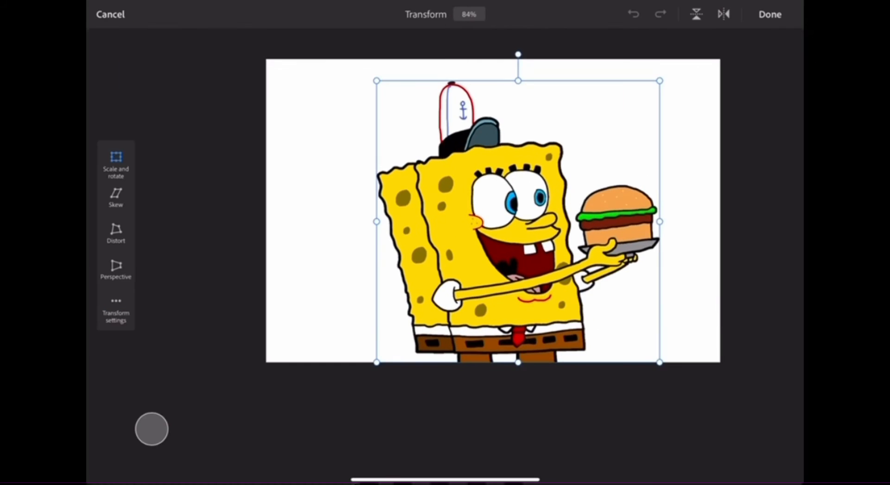
left_click(770, 14)
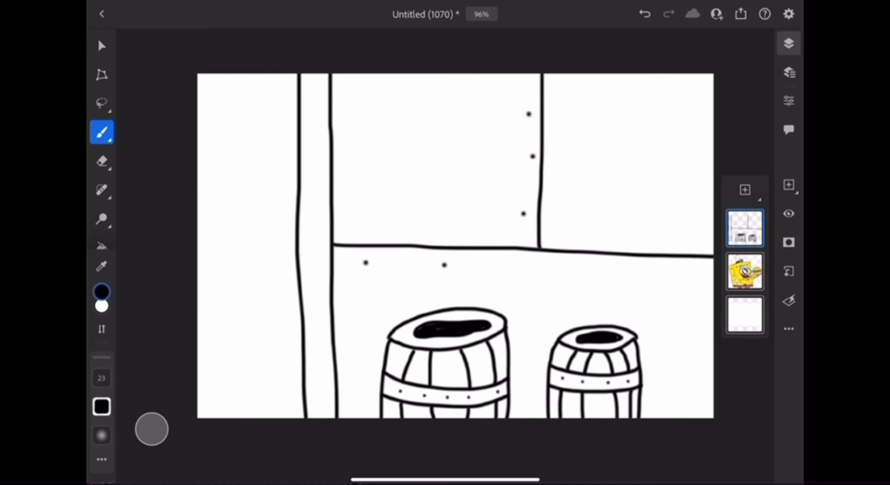
Step: Fill the kitchen wall panels light blue-grey and the barrels brown with the fill bucket
left_click(102, 245)
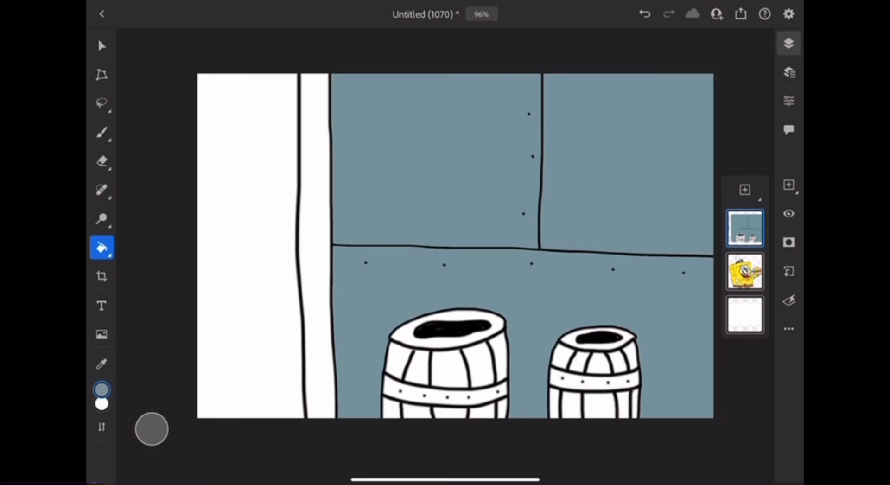
left_click(102, 389)
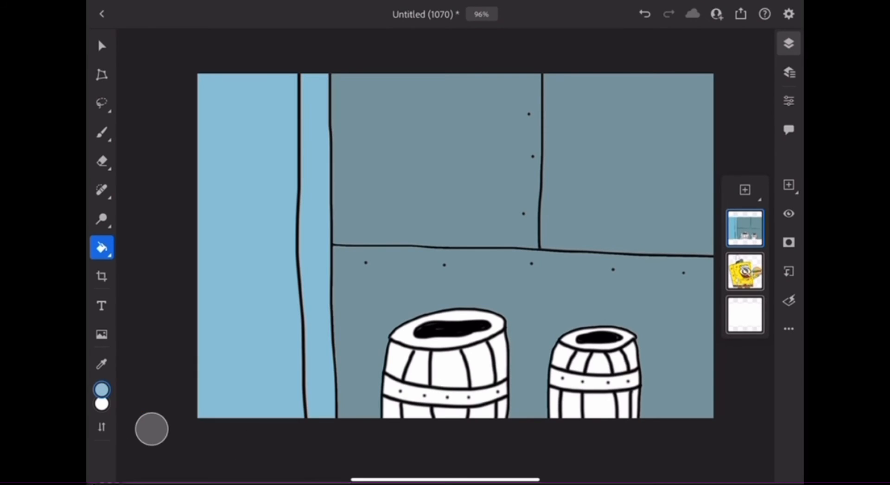
left_click(449, 358)
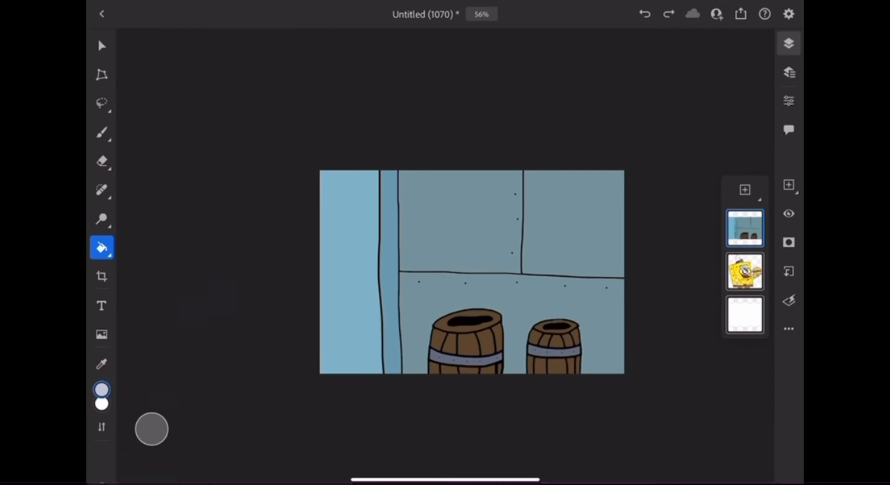
Step: Reposition SpongeBob over the kitchen backdrop and confirm the placement
left_click(788, 213)
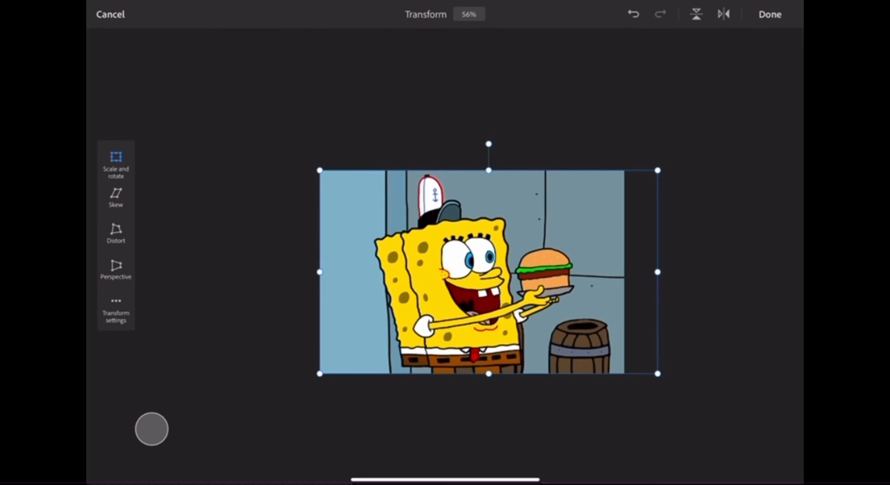
left_click(770, 14)
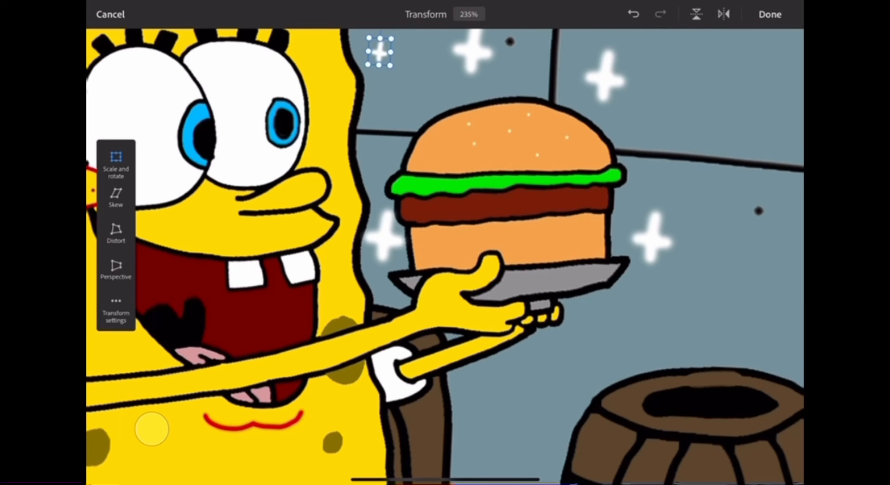
left_click(770, 14)
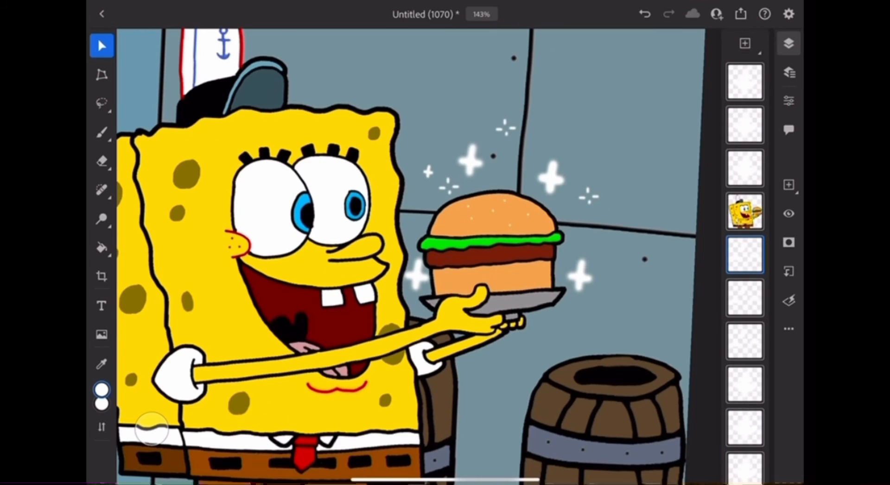
Step: Duplicate the white sparkle and place copies around the Krabby Patty
left_click(745, 125)
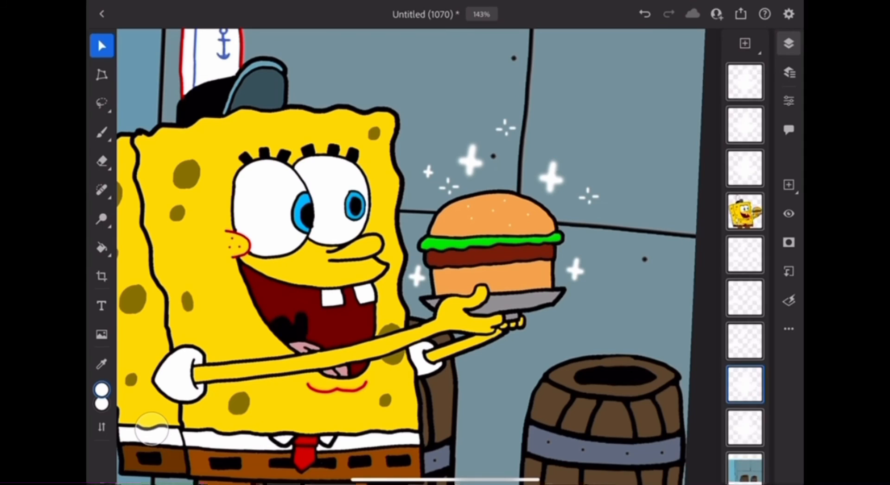
left_click(102, 45)
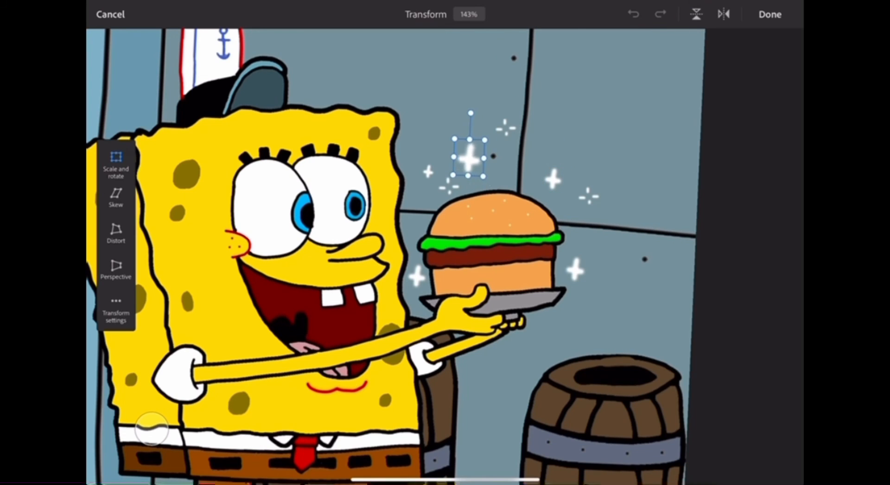
left_click(770, 14)
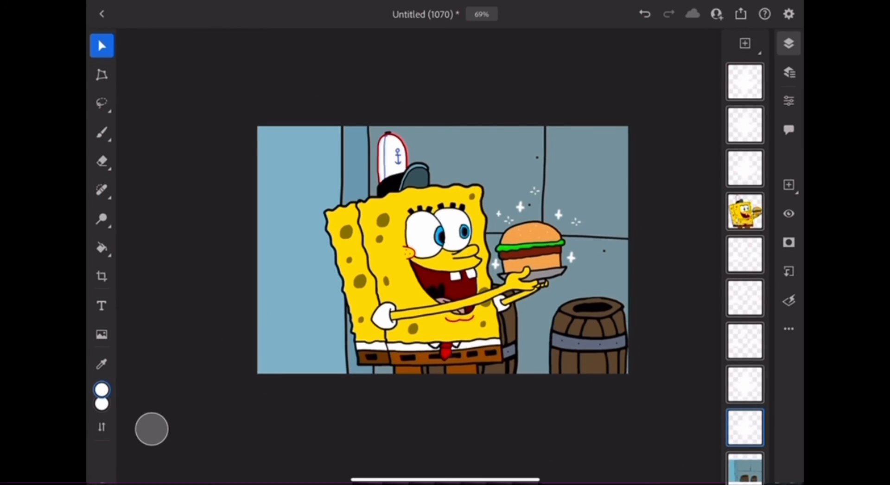